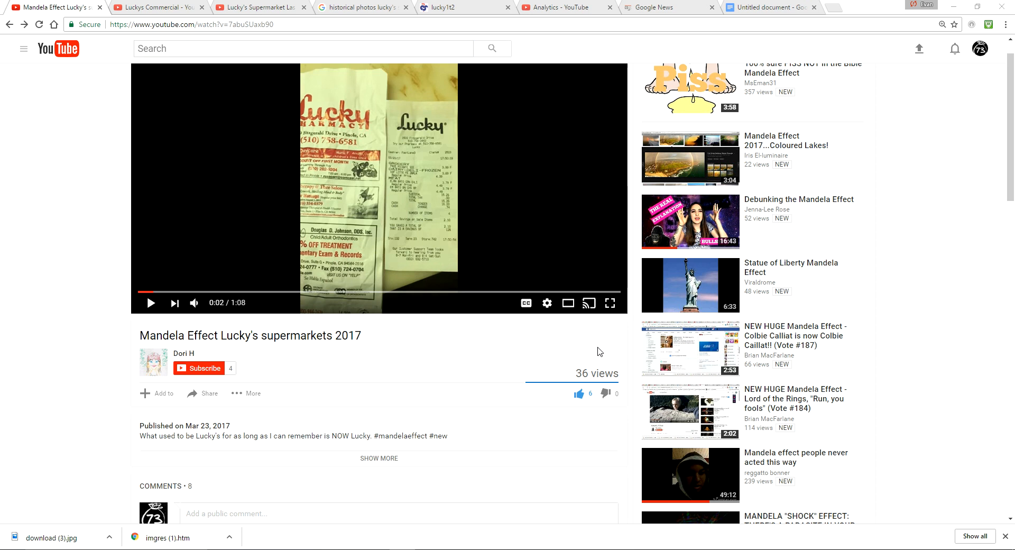
pyautogui.moveTo(947, 5)
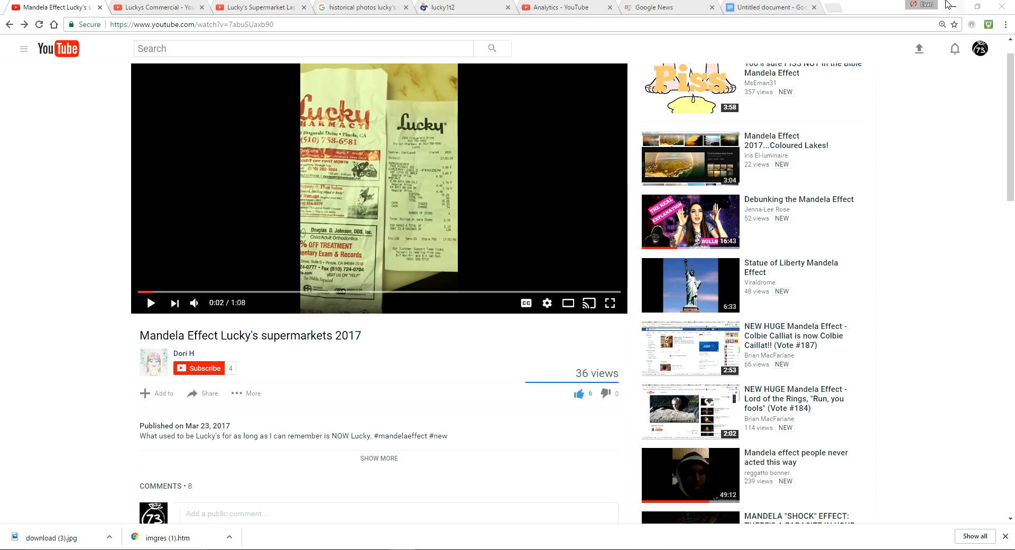
pyautogui.moveTo(969, 7)
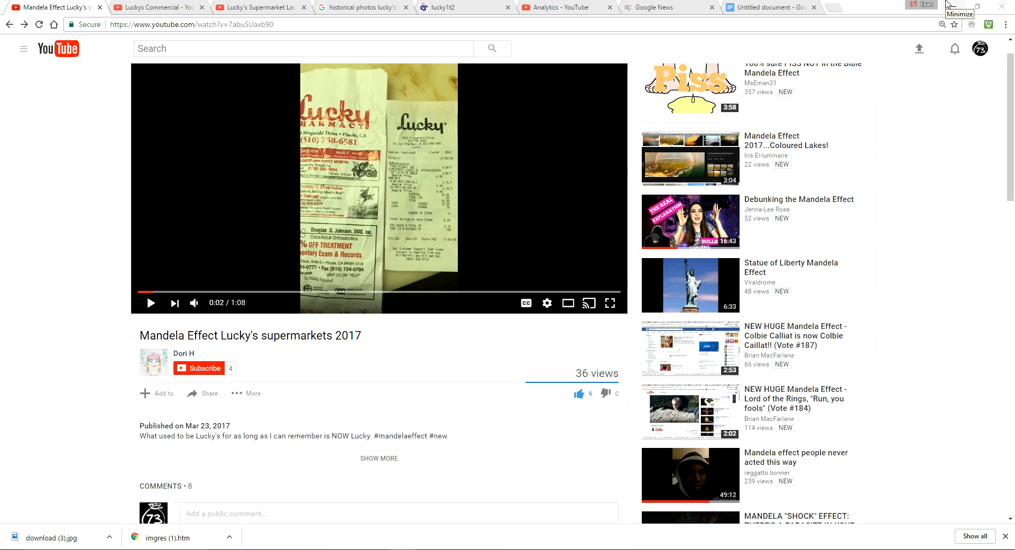
pyautogui.moveTo(947, 5)
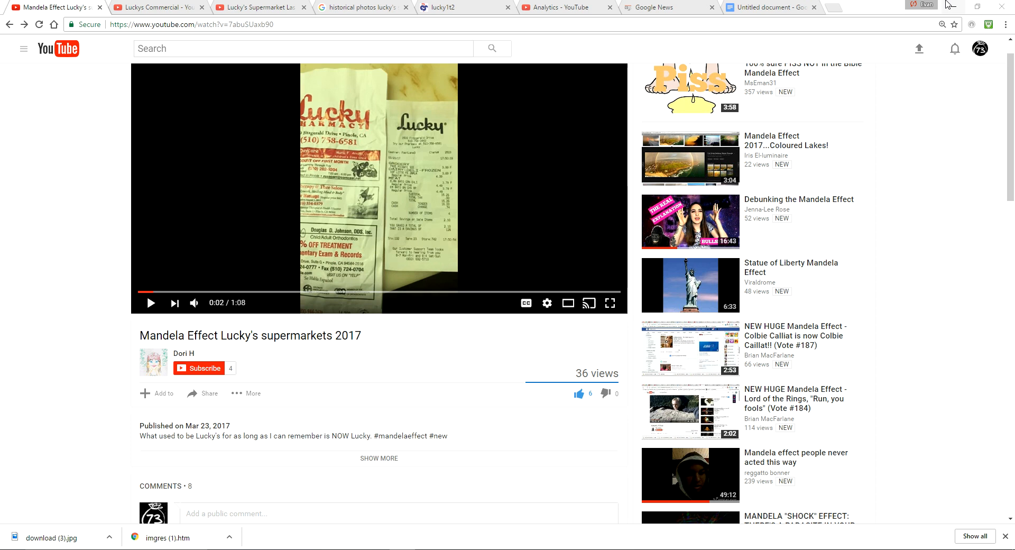
pyautogui.moveTo(181, 436)
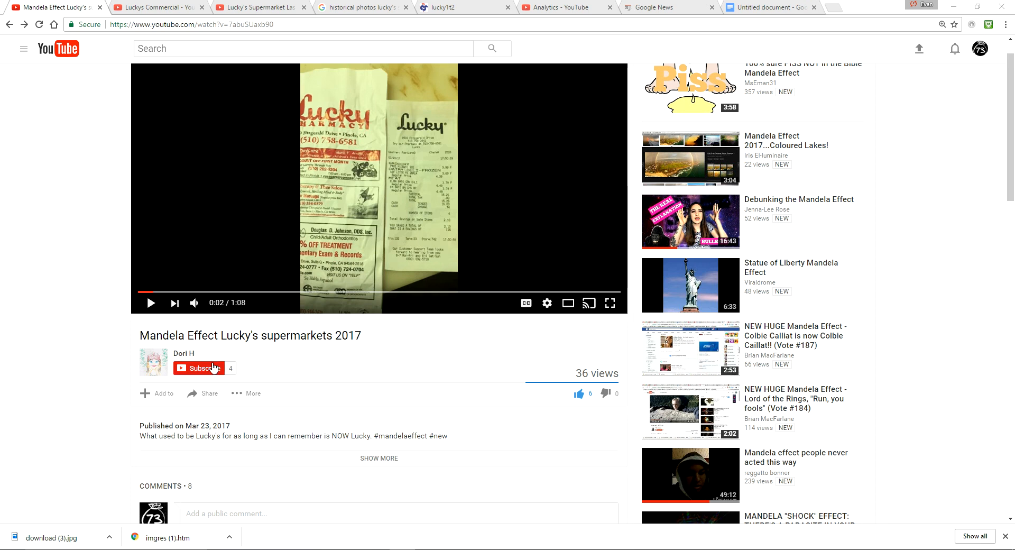
pyautogui.moveTo(260, 336)
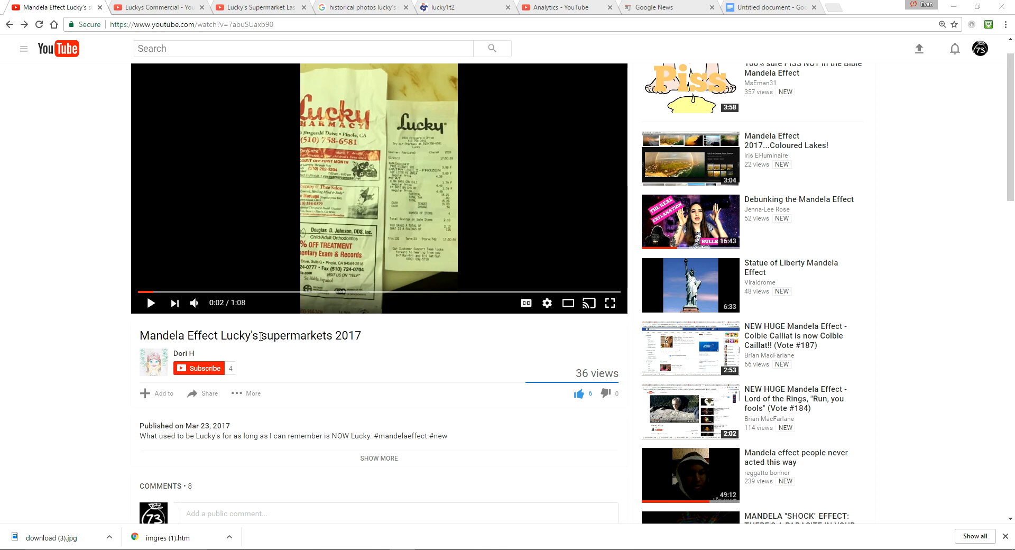
pyautogui.moveTo(493, 161)
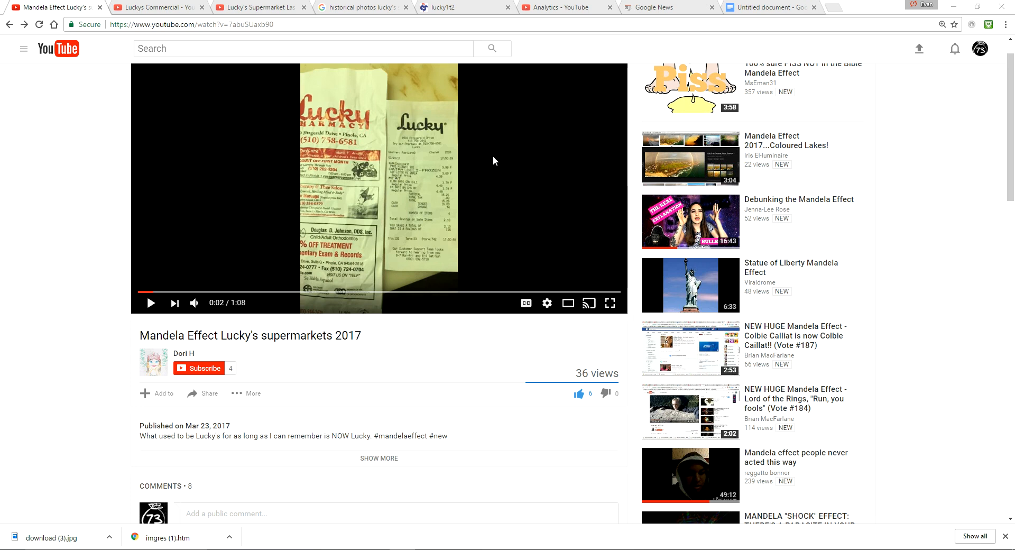
pyautogui.moveTo(253, 305)
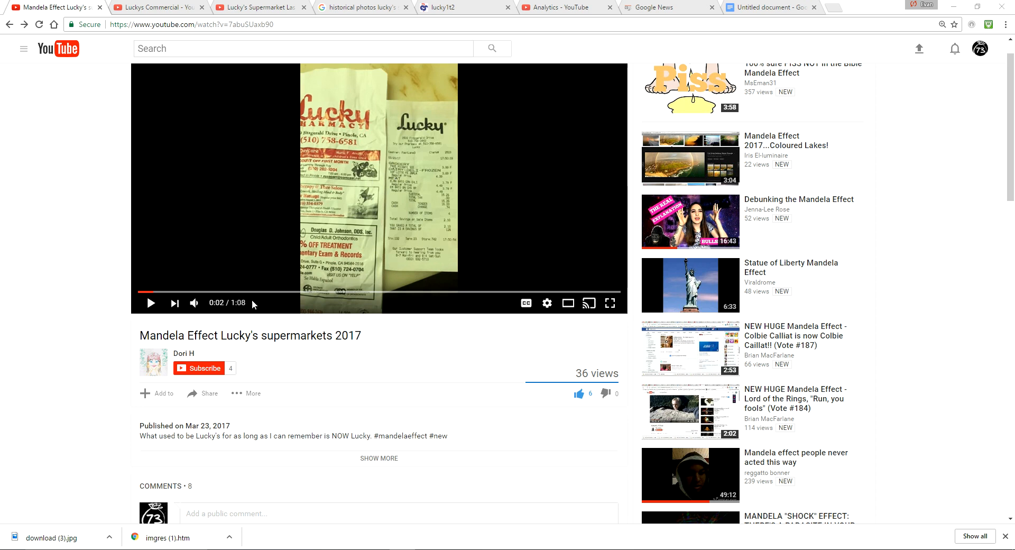
pyautogui.moveTo(377, 204)
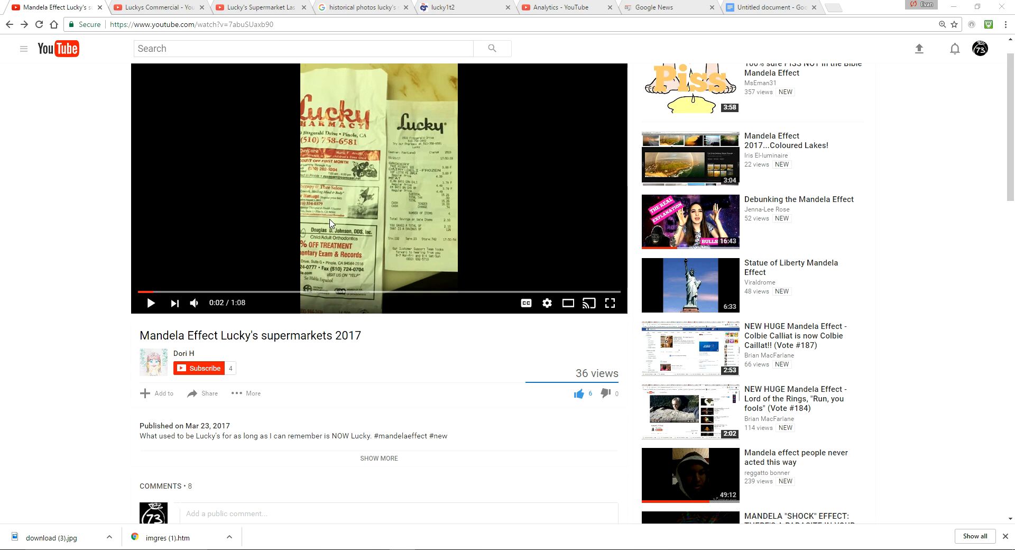
pyautogui.moveTo(569, 435)
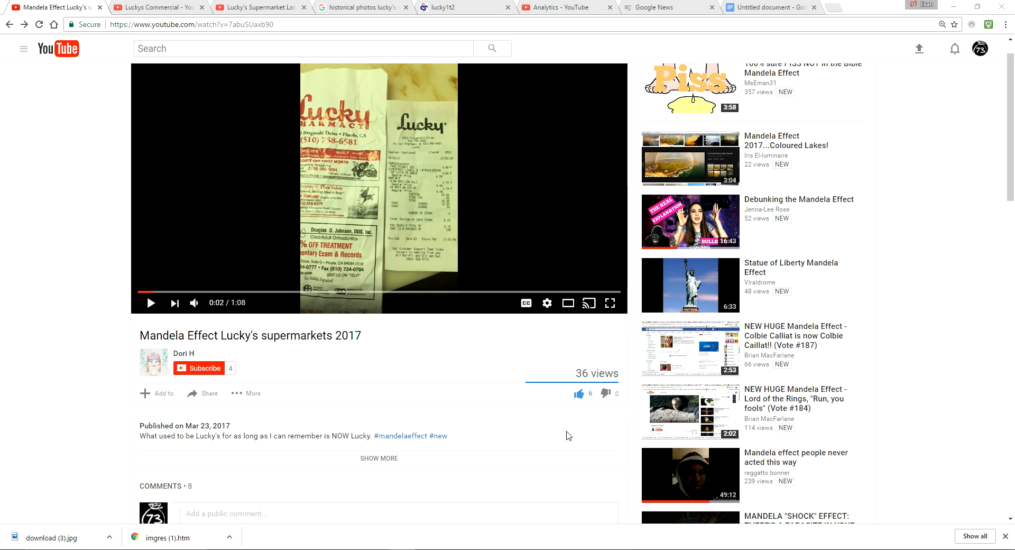
pyautogui.moveTo(514, 357)
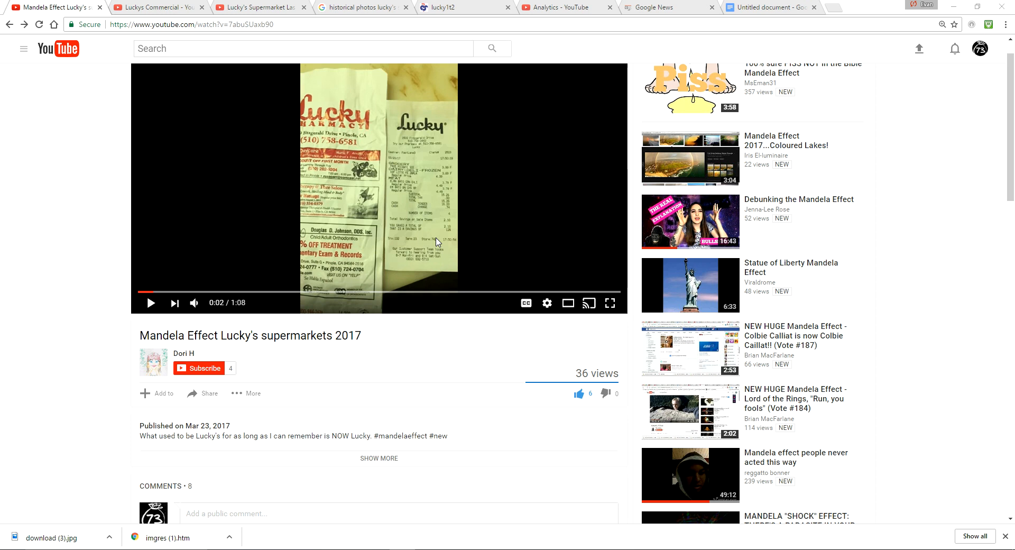
# Step: Play the 2009 Luckys Commercial, pausing and seeking until it rests near 0:27
pyautogui.click(155, 7)
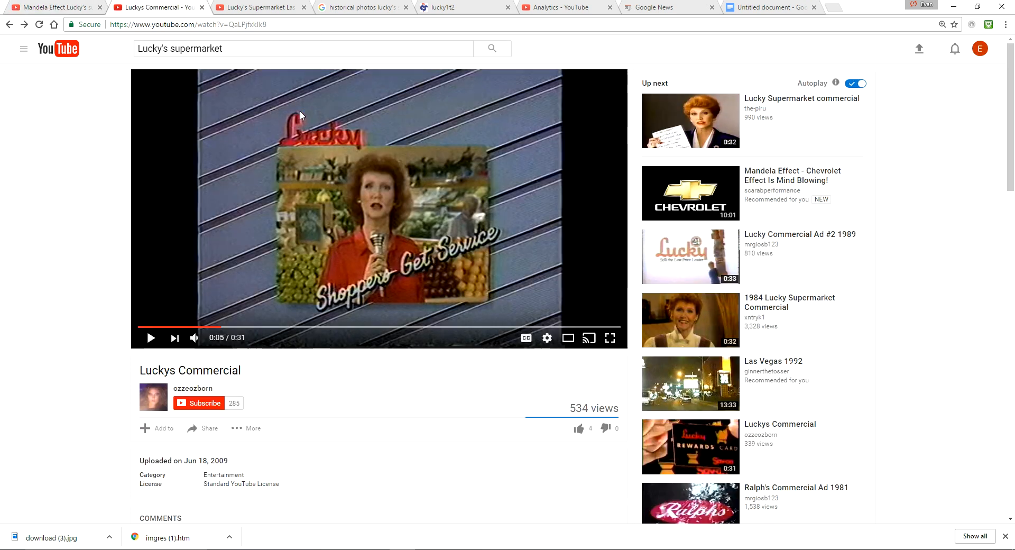
pyautogui.moveTo(362, 140)
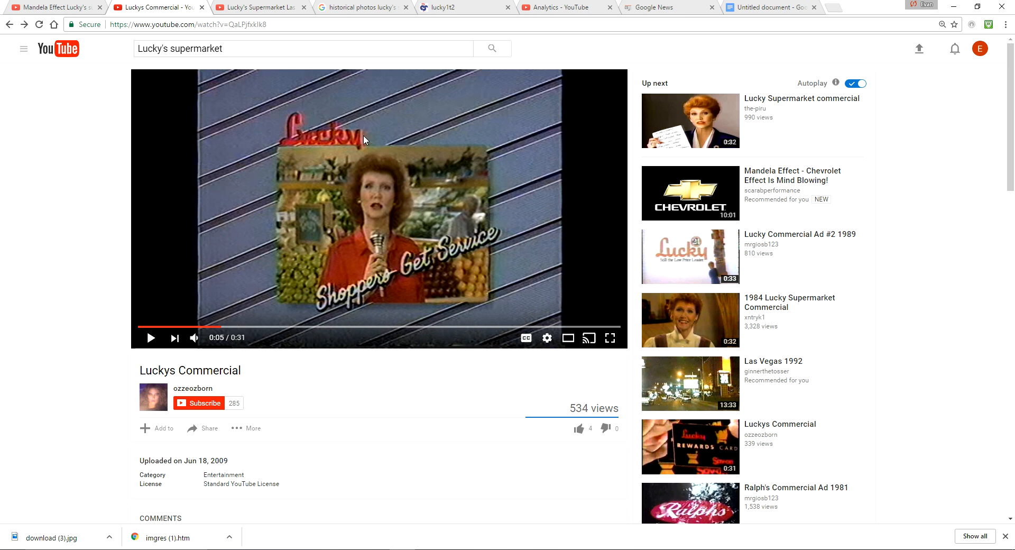
pyautogui.moveTo(352, 150)
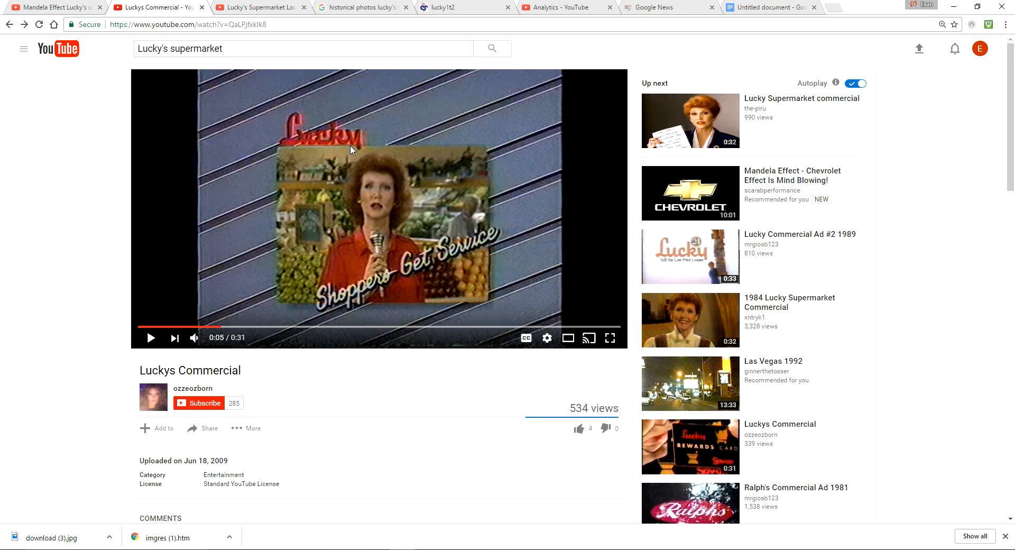
pyautogui.moveTo(388, 165)
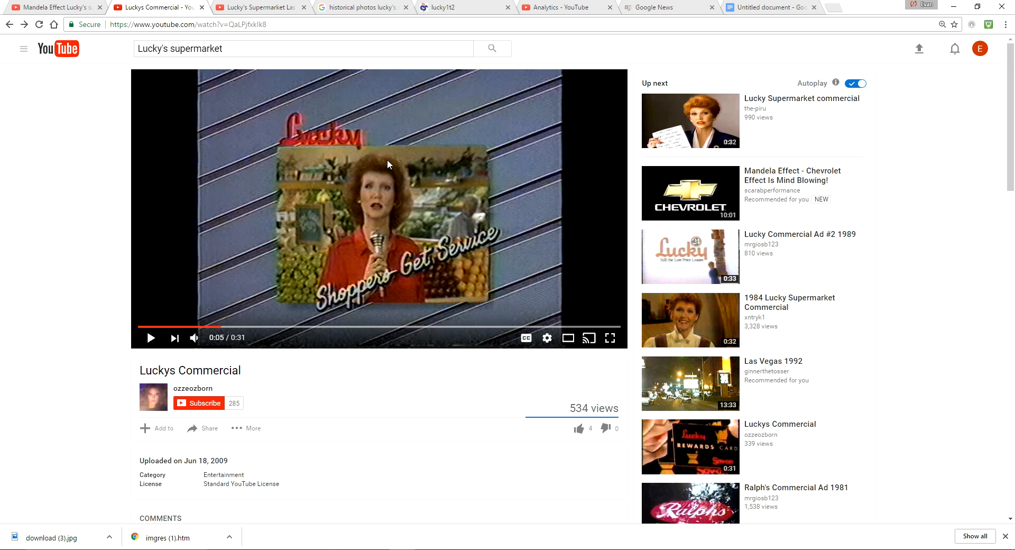
pyautogui.moveTo(466, 214)
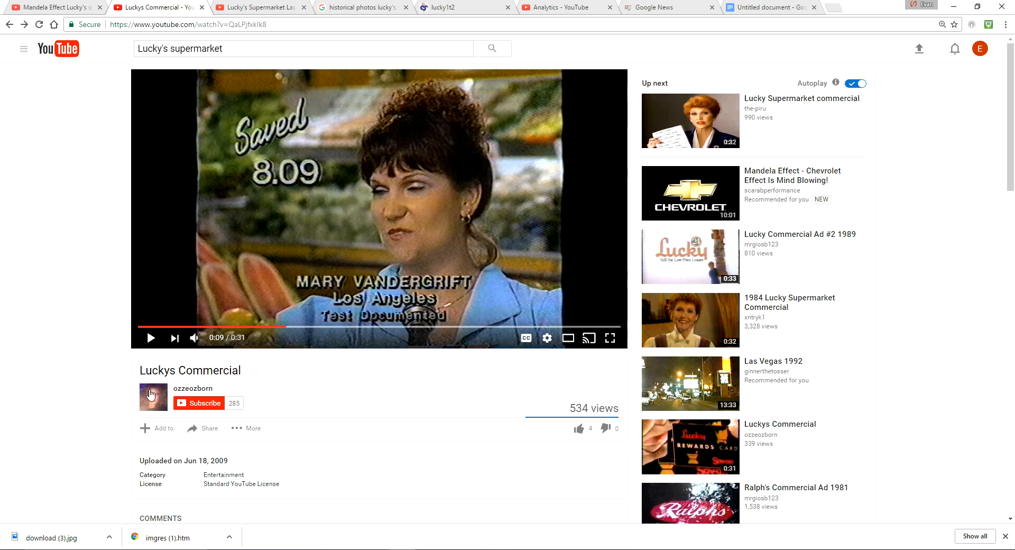
pyautogui.moveTo(228, 493)
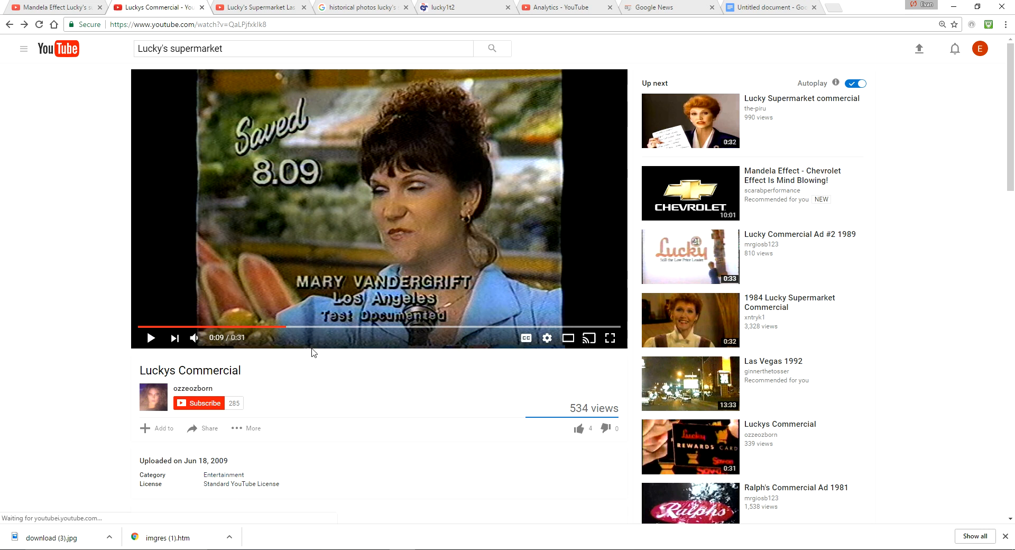
pyautogui.moveTo(261, 328)
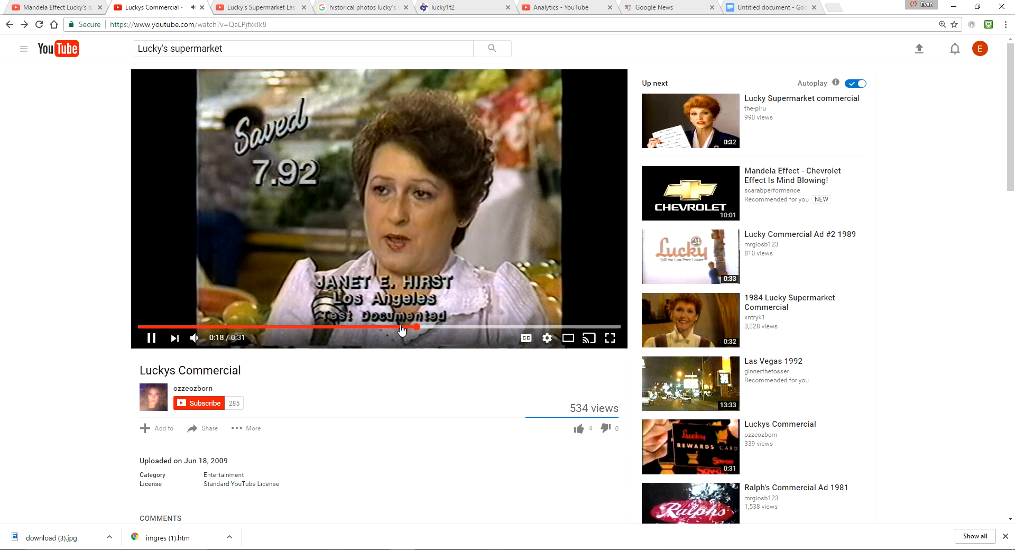
pyautogui.click(152, 337)
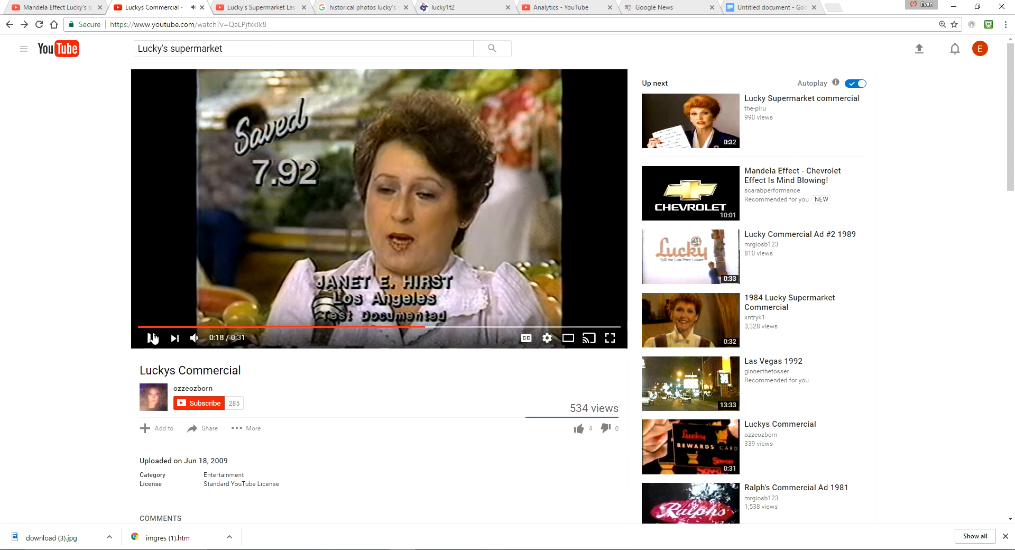
pyautogui.click(150, 338)
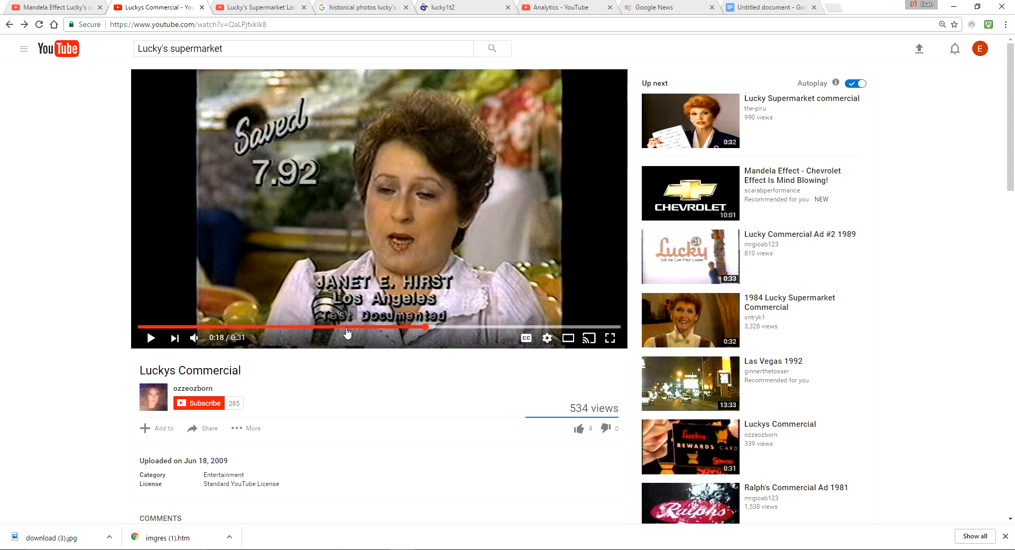
pyautogui.click(348, 328)
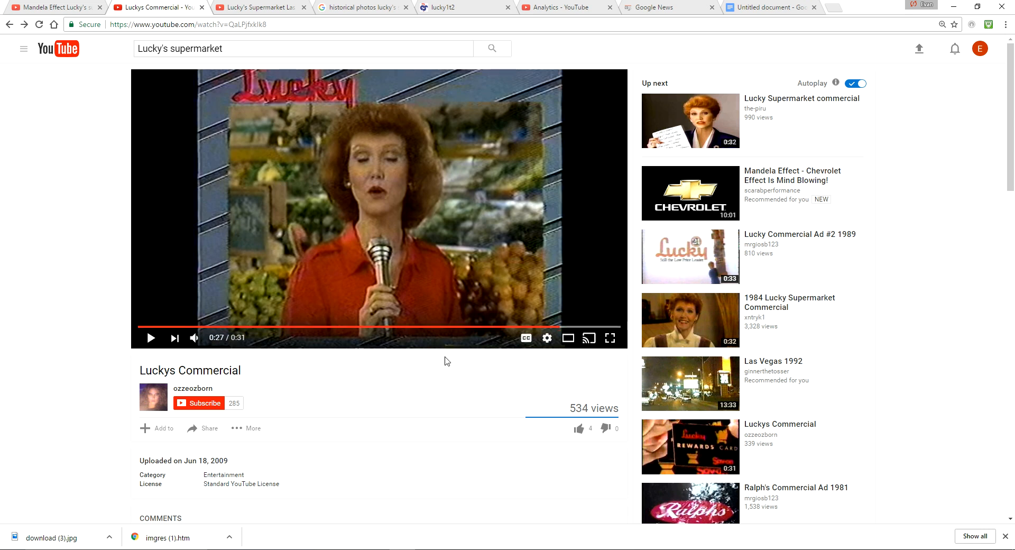
pyautogui.moveTo(475, 327)
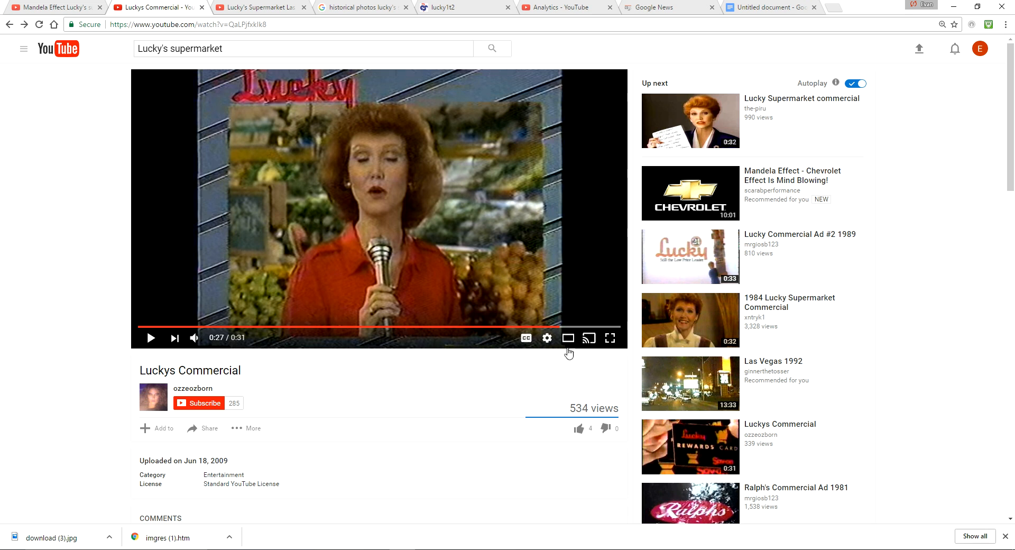
pyautogui.scroll(-3)
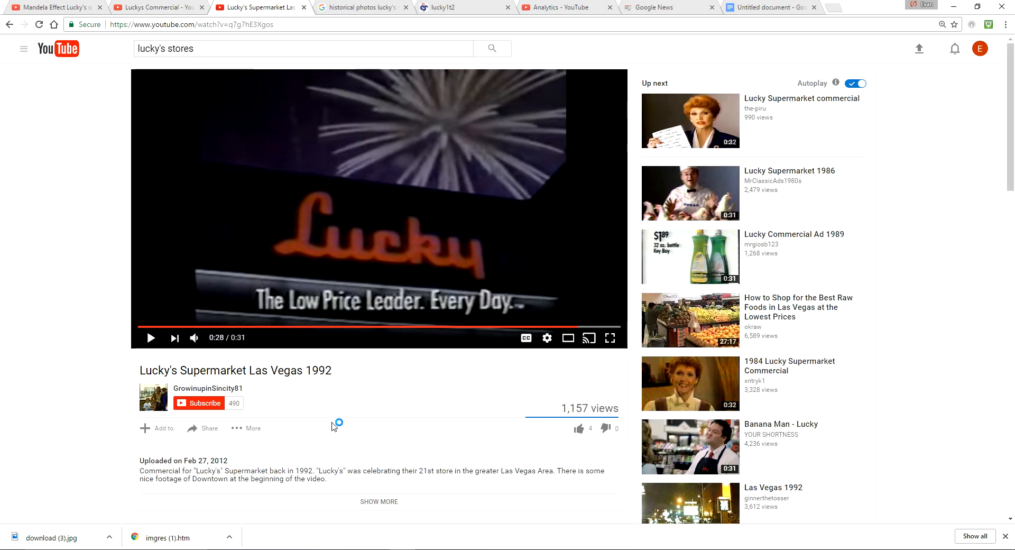
pyautogui.scroll(-3)
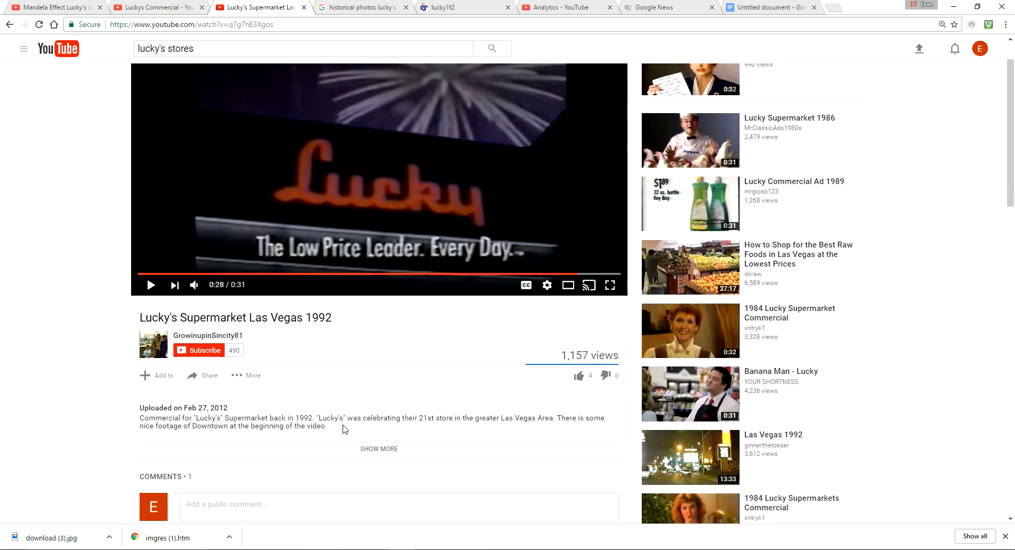
pyautogui.moveTo(336, 432)
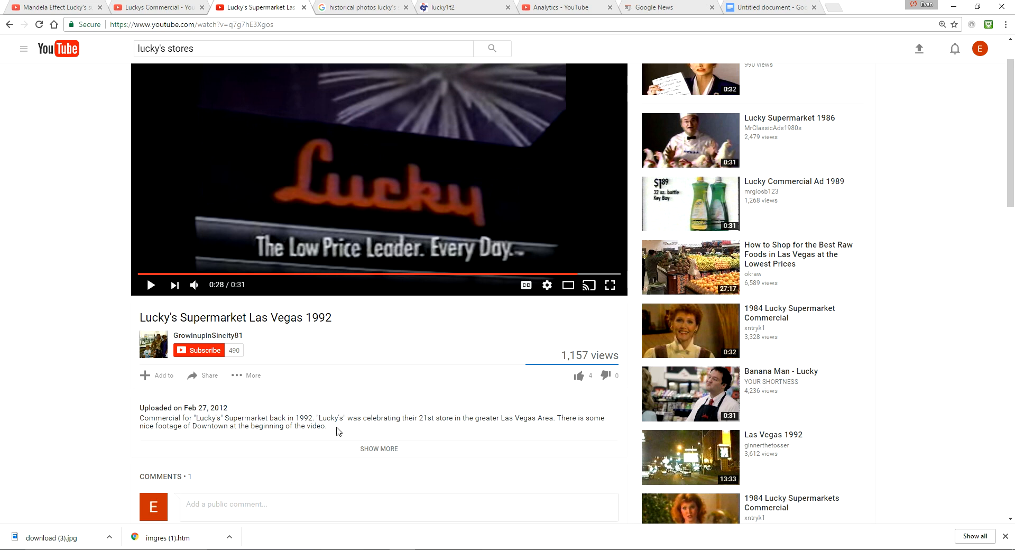
pyautogui.moveTo(436, 414)
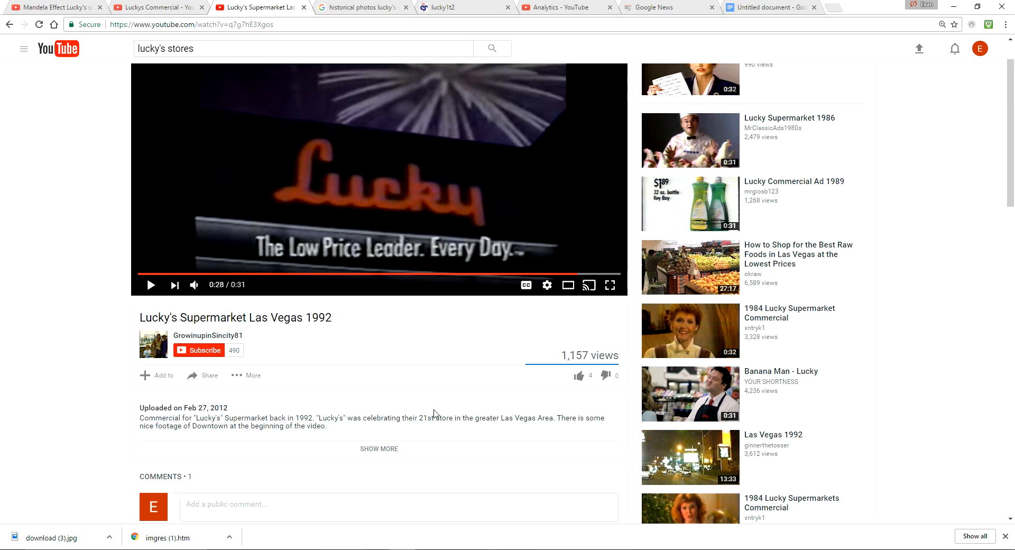
pyautogui.moveTo(552, 431)
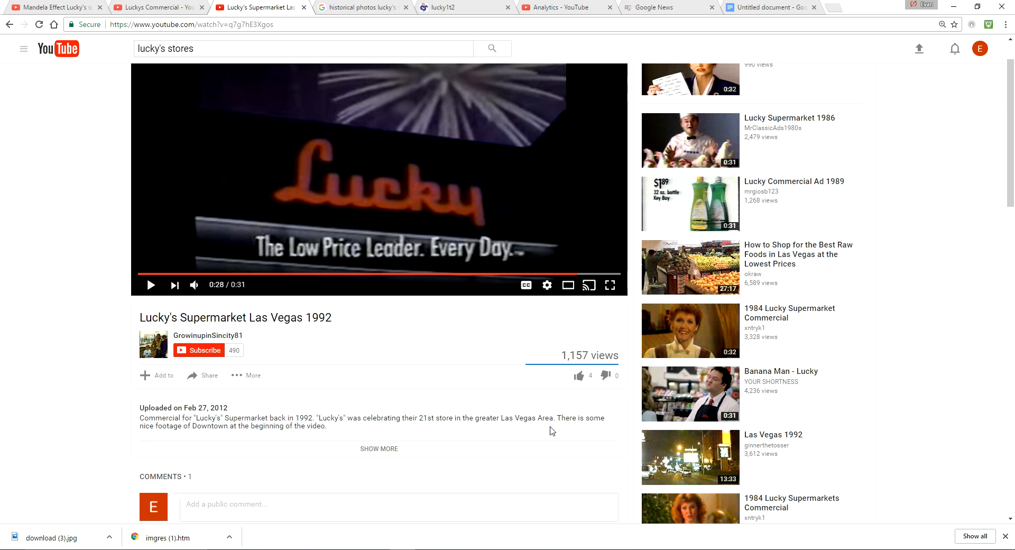
pyautogui.moveTo(211, 423)
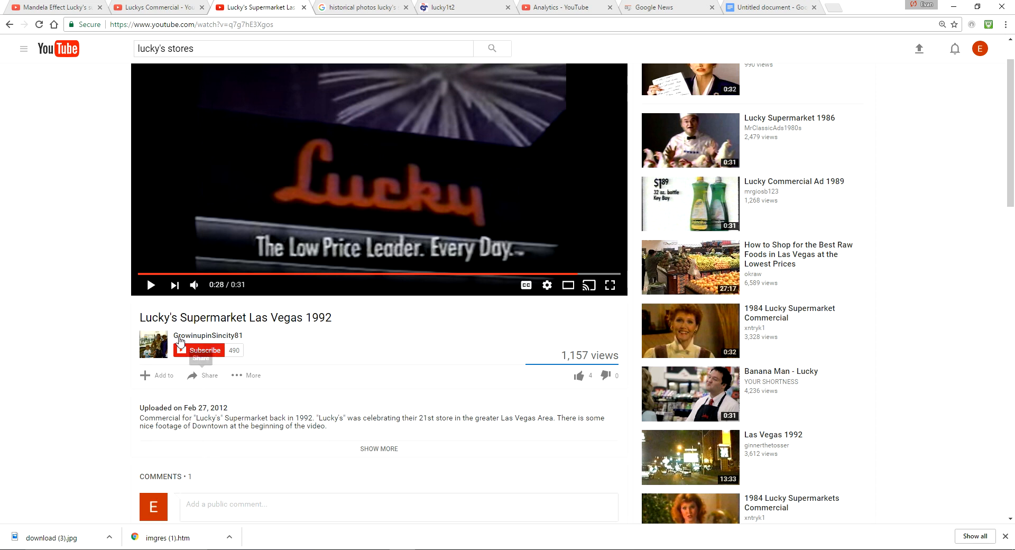
pyautogui.moveTo(327, 339)
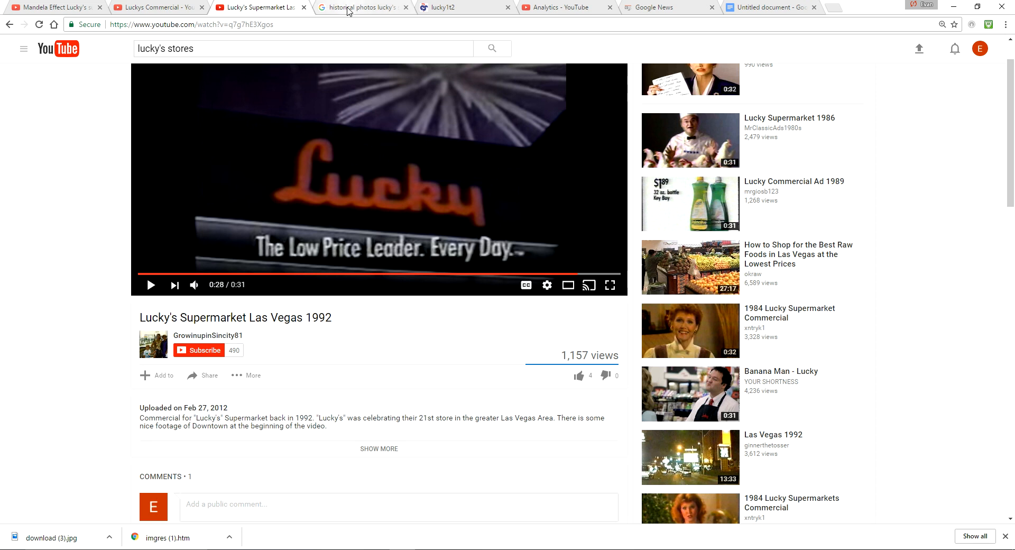
pyautogui.moveTo(360, 7)
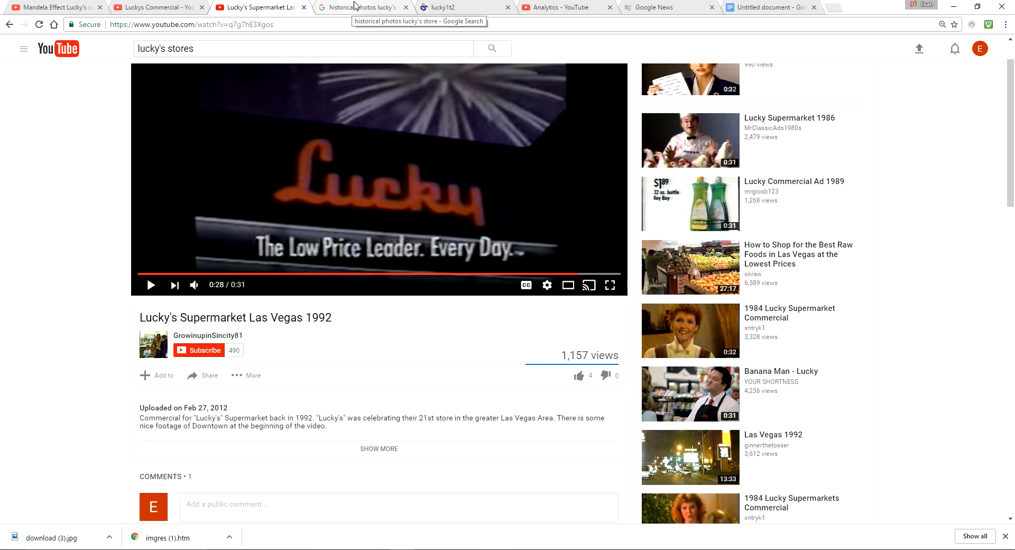
# Step: Show the Google Images results with the 1959 Lucky Discount Center photo
pyautogui.click(362, 7)
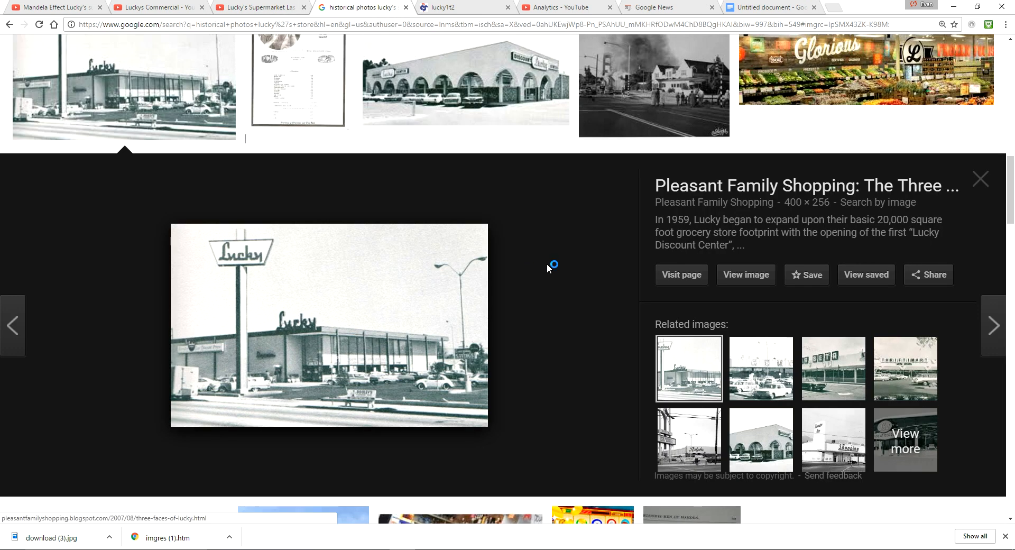
pyautogui.moveTo(554, 283)
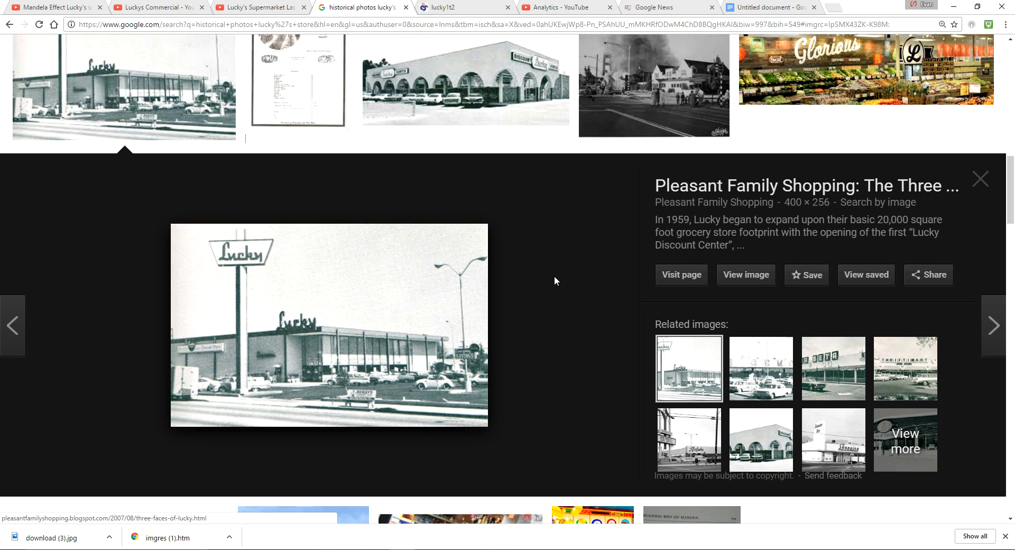
pyautogui.moveTo(482, 239)
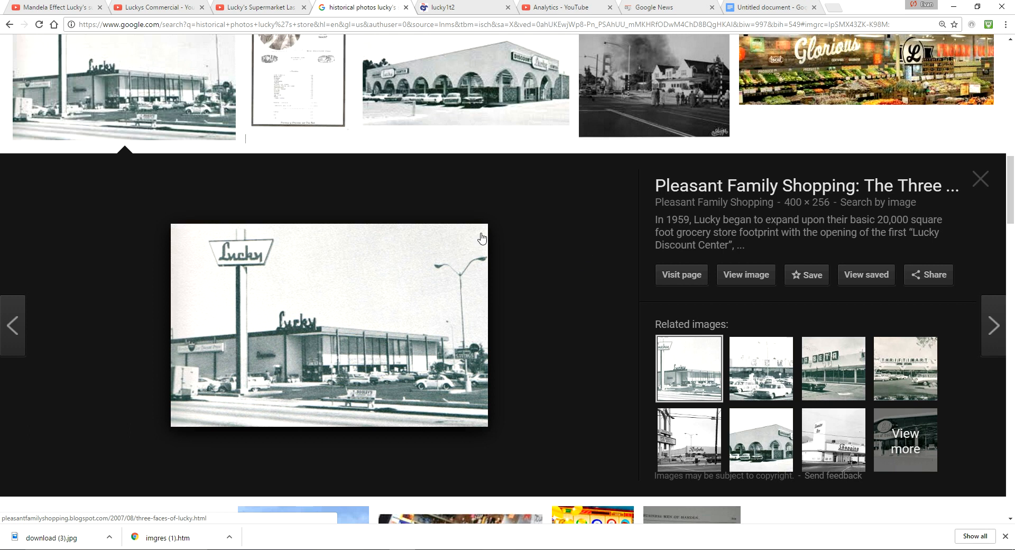
pyautogui.moveTo(275, 272)
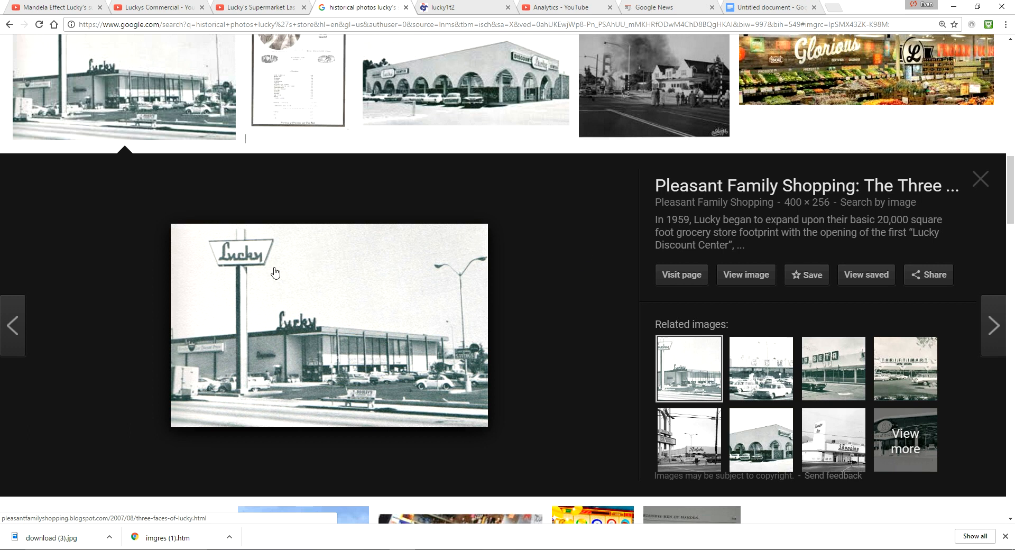
pyautogui.moveTo(267, 268)
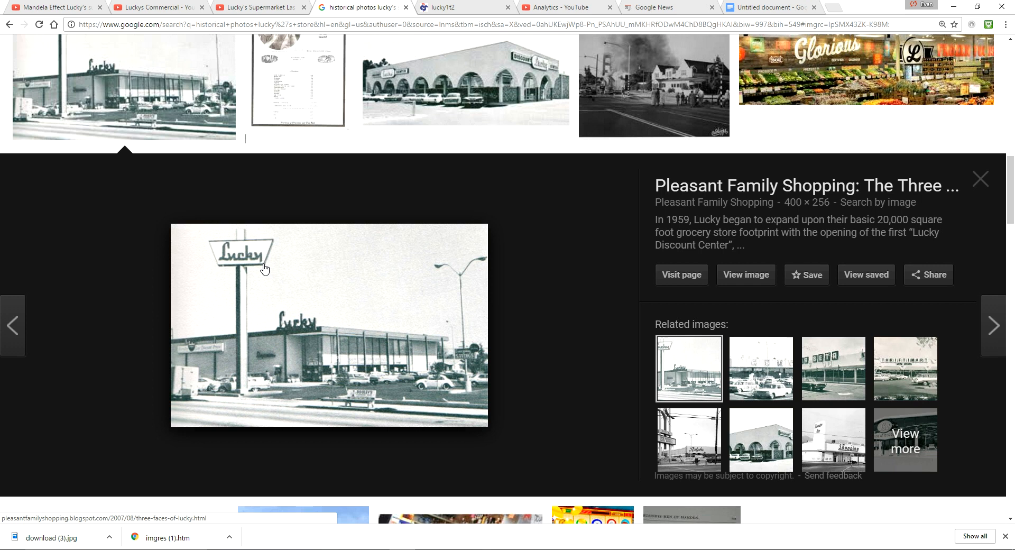
pyautogui.moveTo(389, 339)
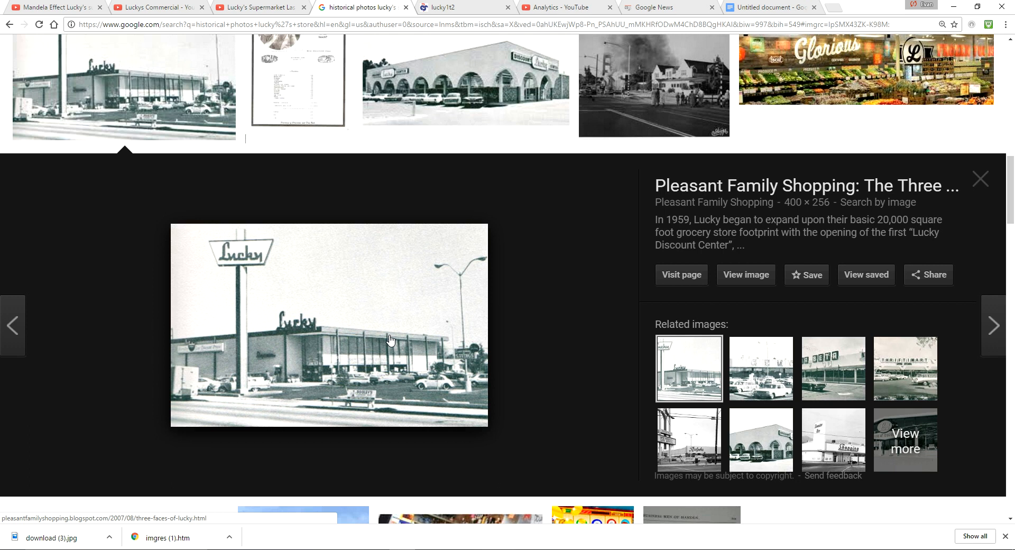
pyautogui.moveTo(461, 7)
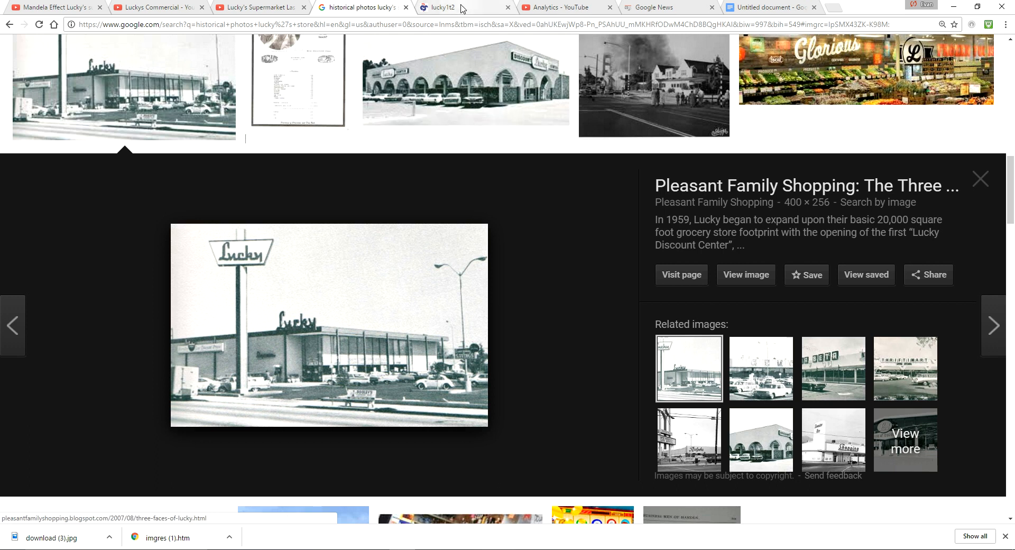
pyautogui.moveTo(473, 7)
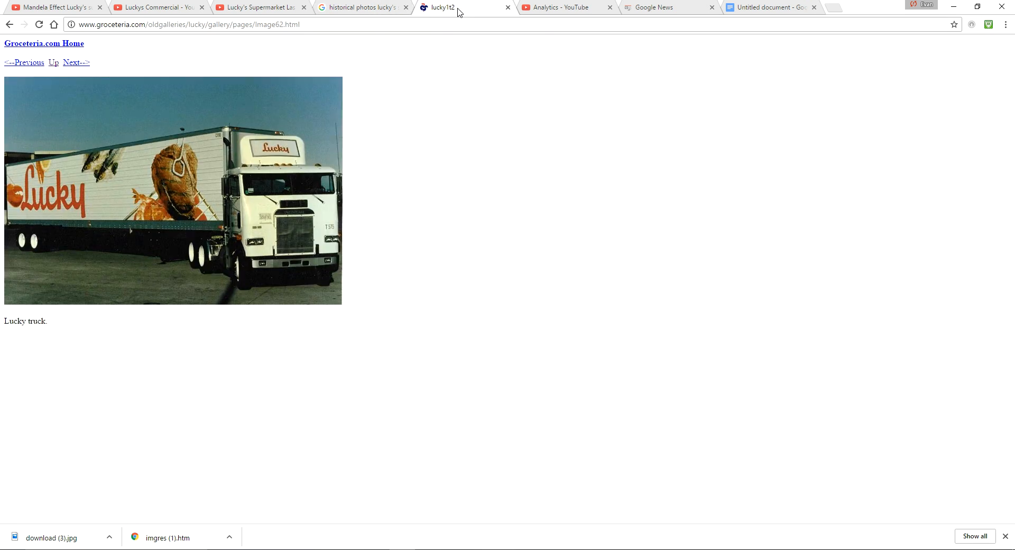
pyautogui.moveTo(58, 222)
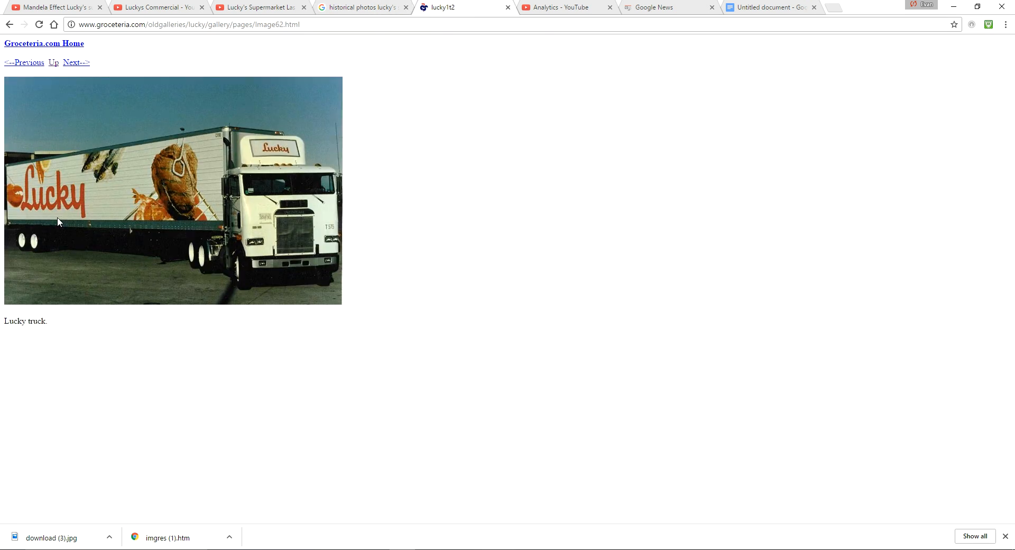
pyautogui.moveTo(251, 248)
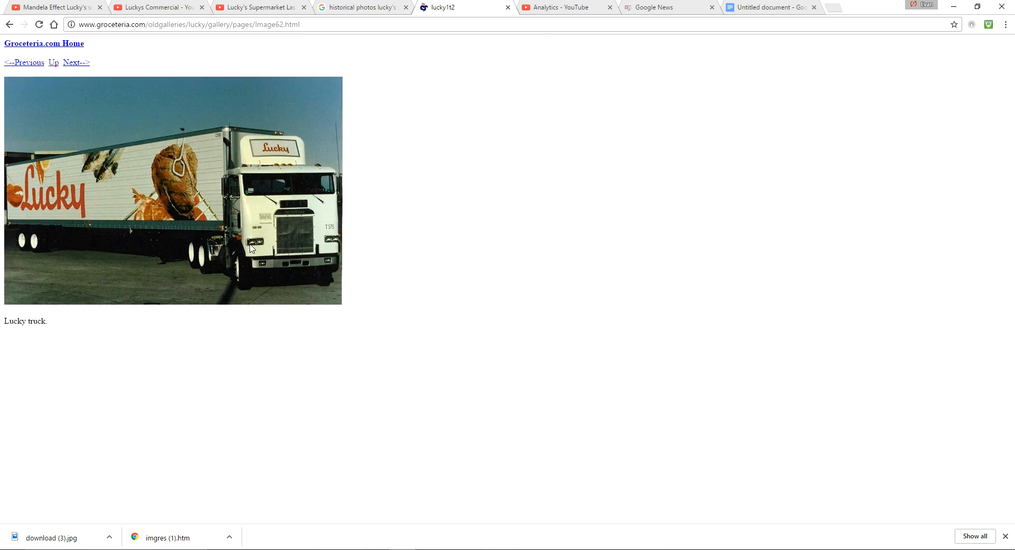
pyautogui.moveTo(84, 207)
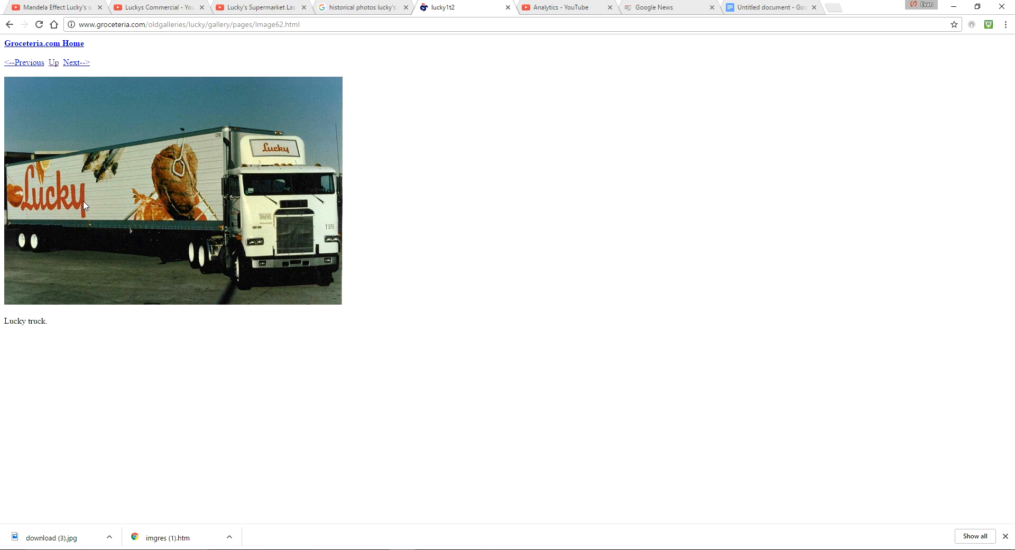
pyautogui.moveTo(95, 184)
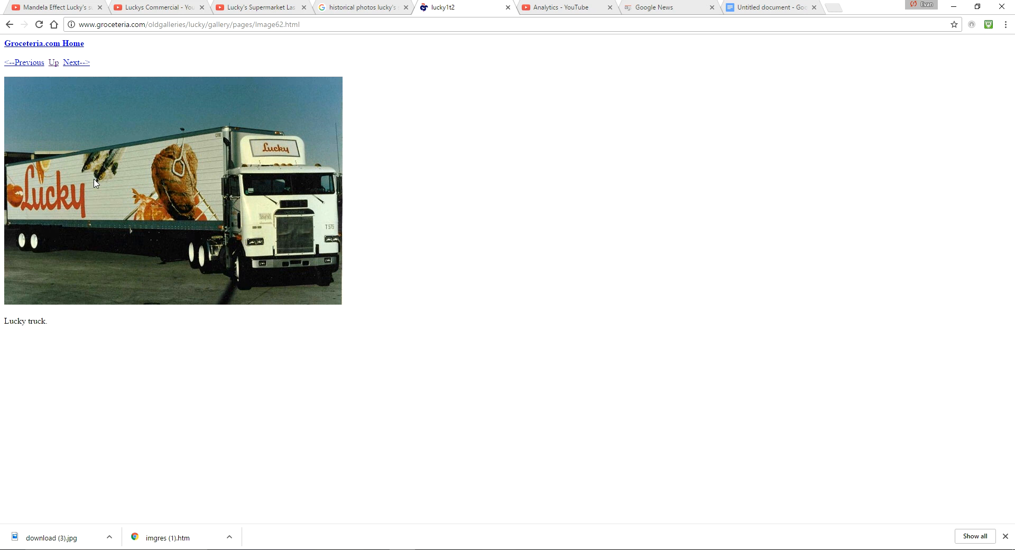
pyautogui.moveTo(243, 184)
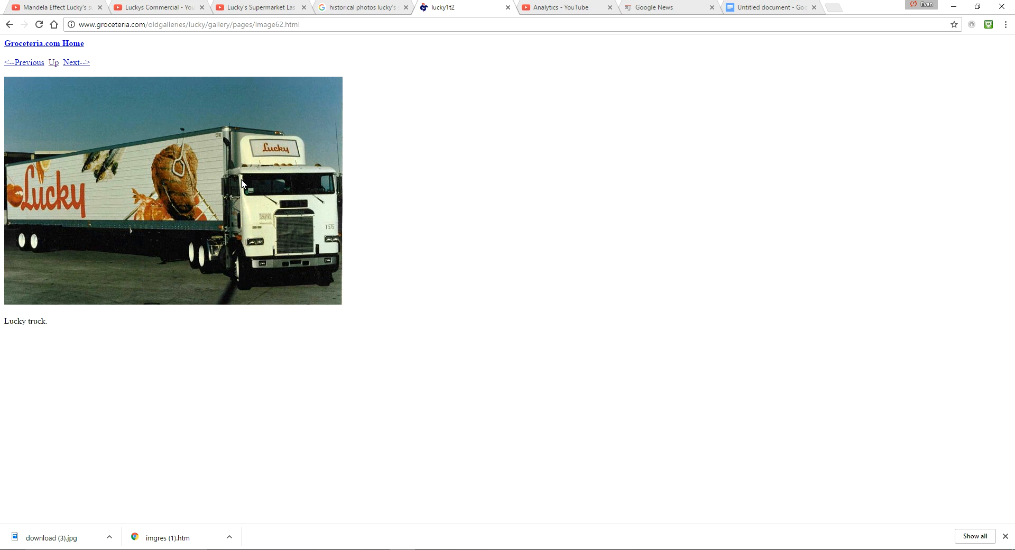
pyautogui.moveTo(445, 326)
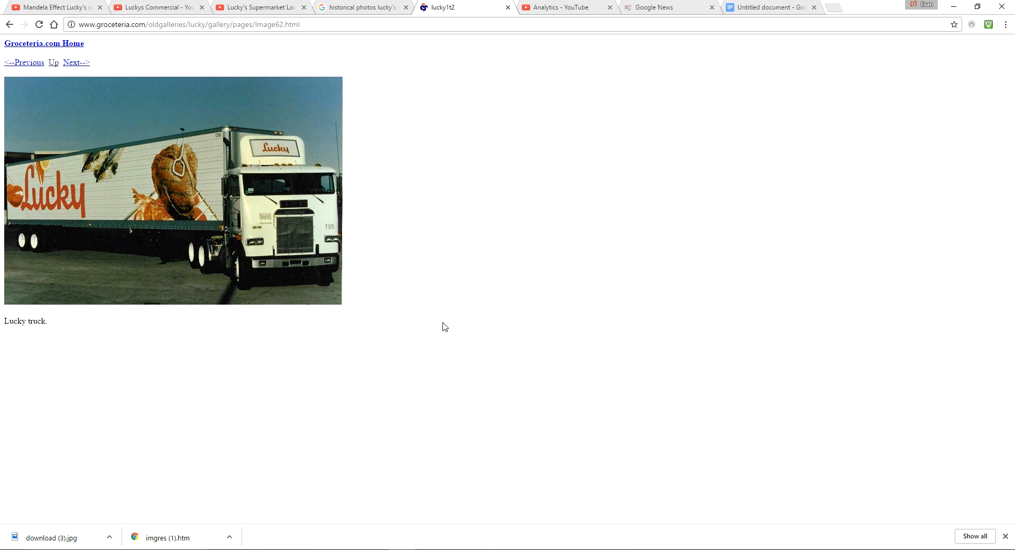
pyautogui.moveTo(386, 167)
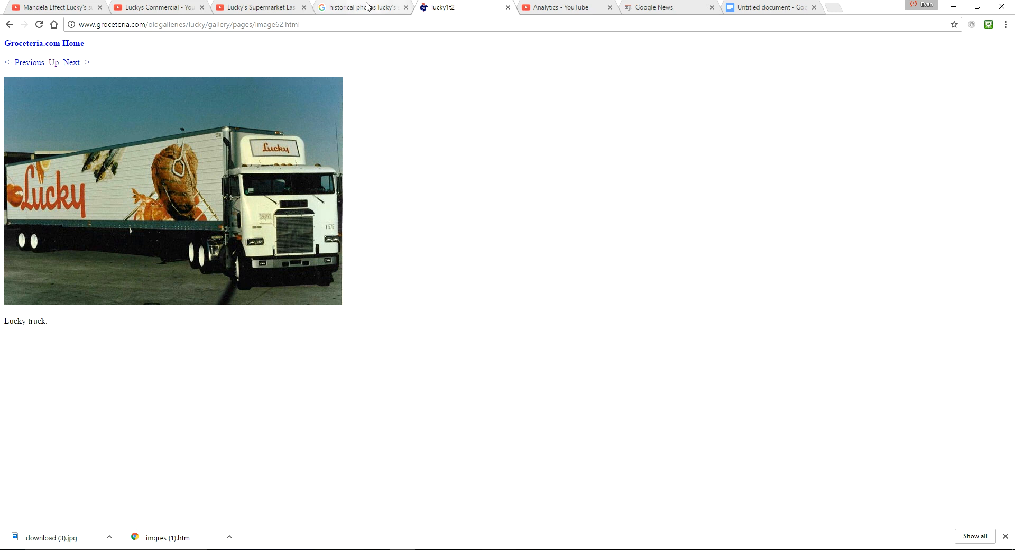
pyautogui.moveTo(360, 9)
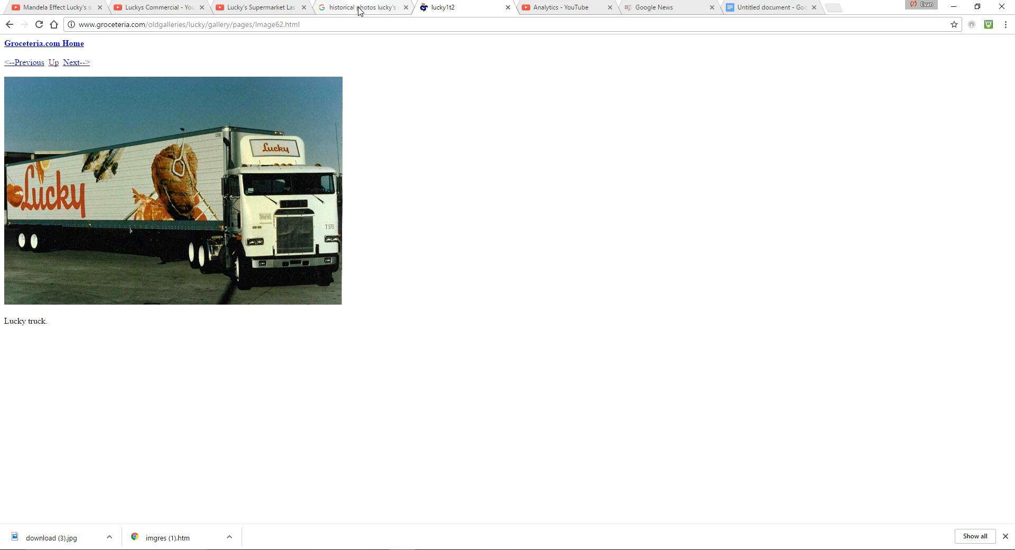
# Step: Glance back at the historical store photo, then return to the Groceteria Lucky truck page
pyautogui.click(363, 7)
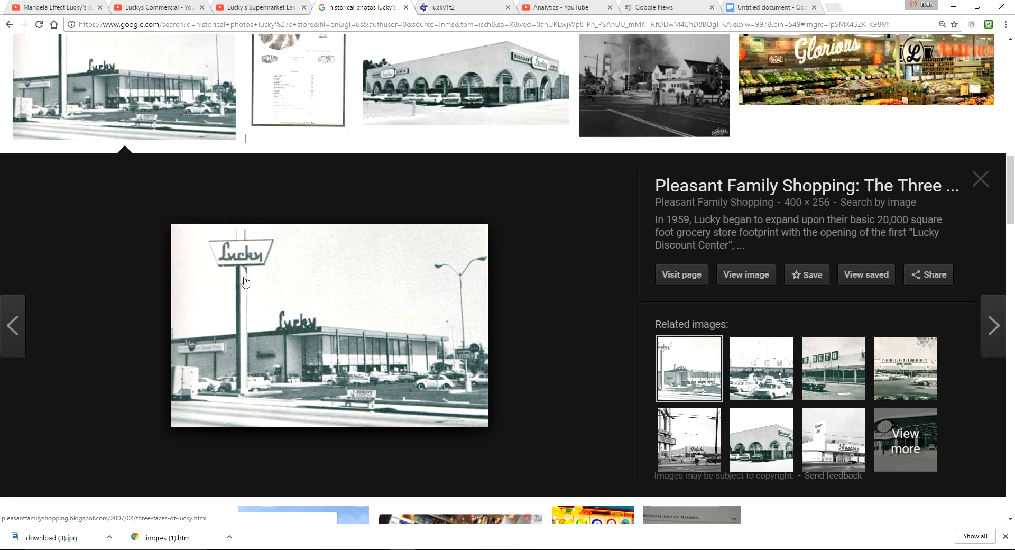
pyautogui.click(443, 7)
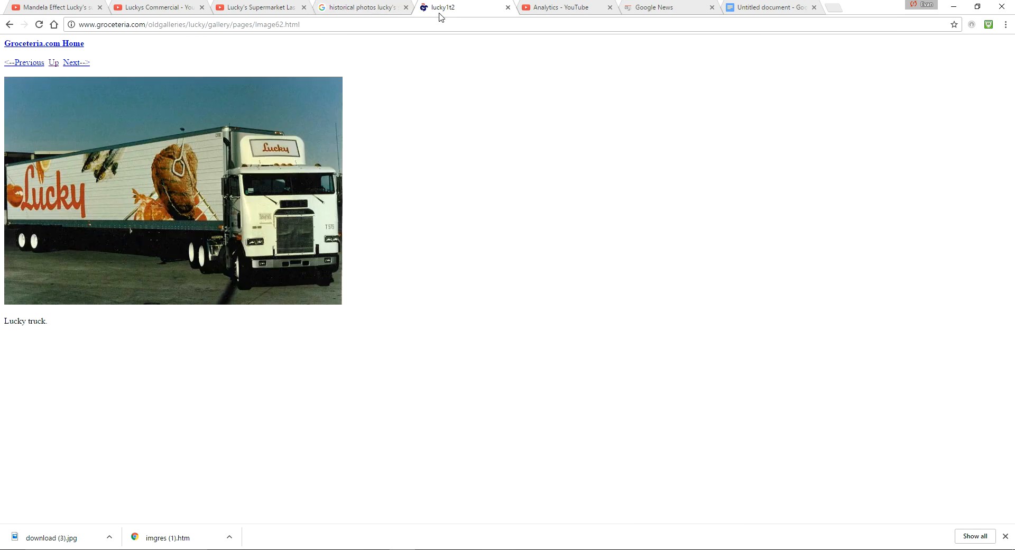
pyautogui.moveTo(501, 194)
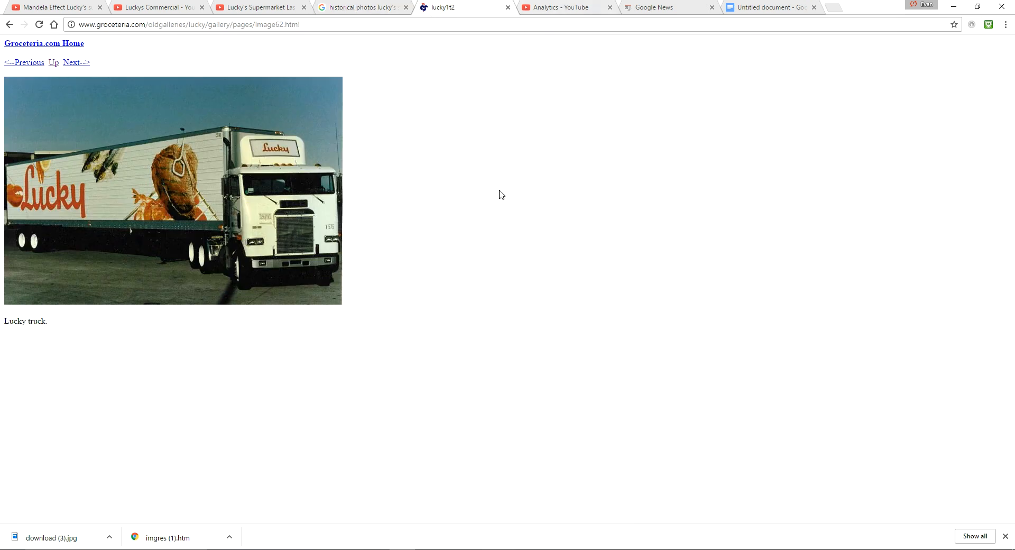
pyautogui.moveTo(549, 301)
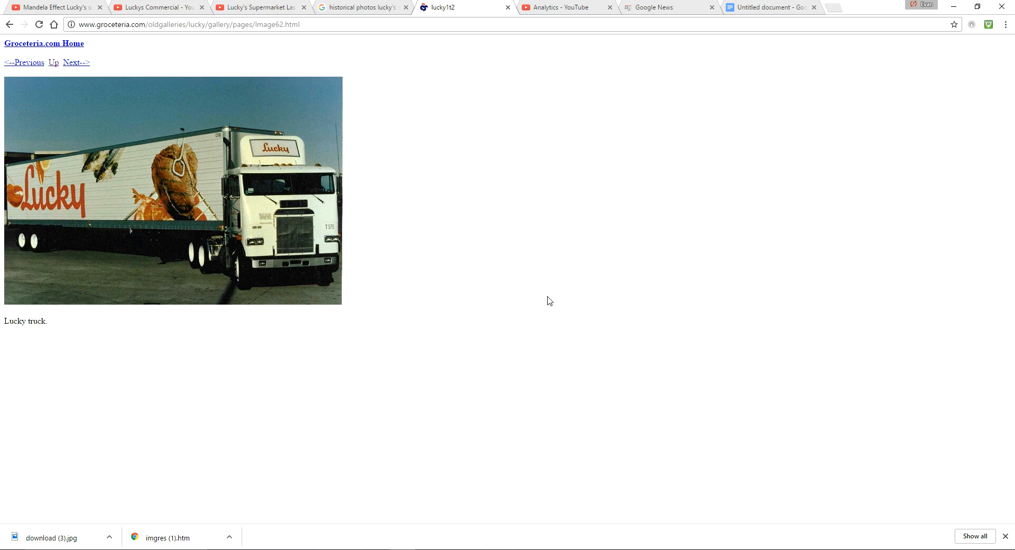
pyautogui.moveTo(578, 341)
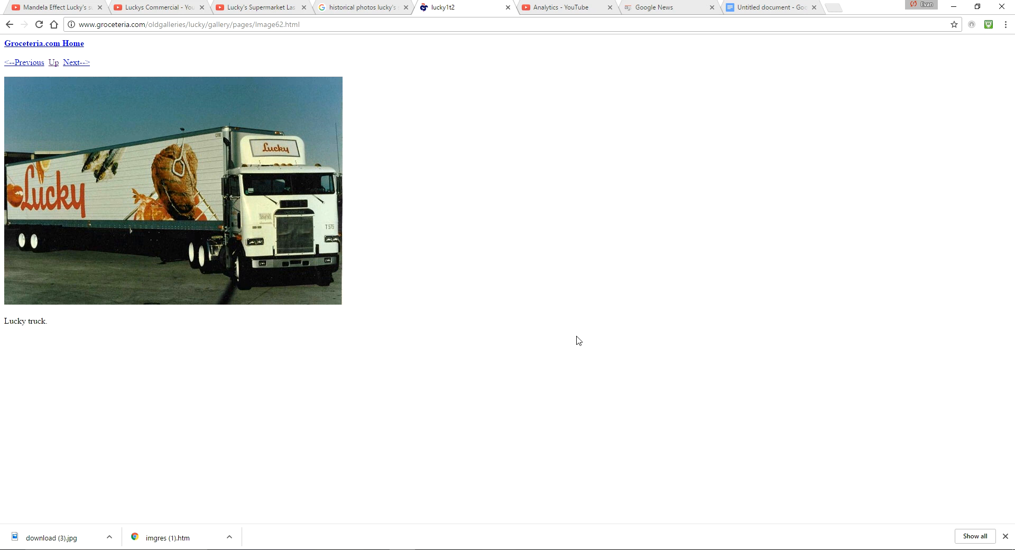